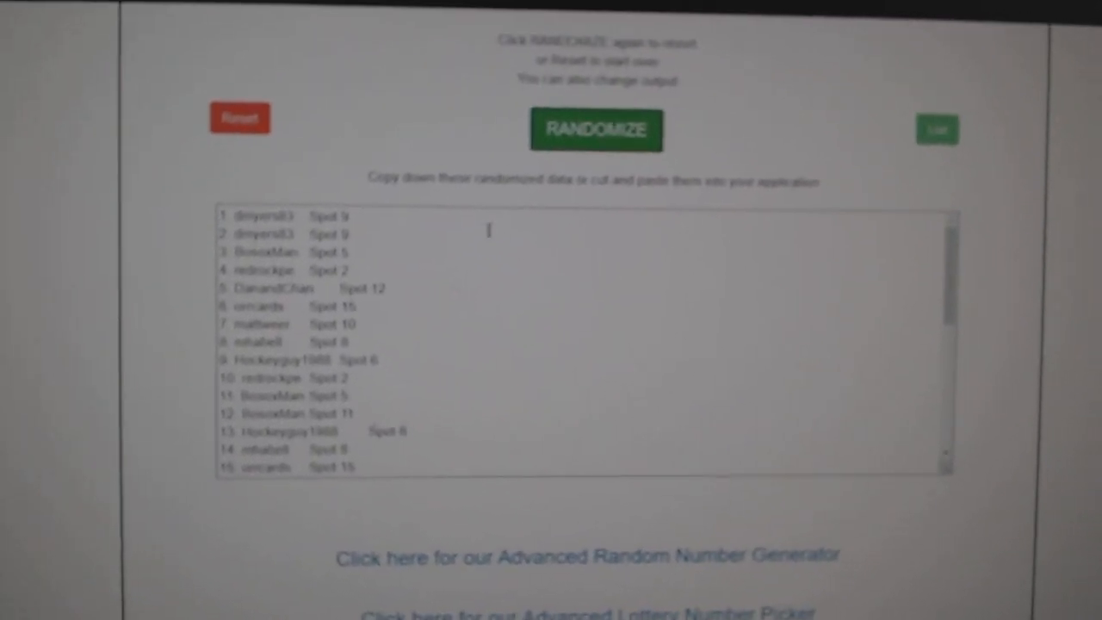
Step: Reshuffle the names and spots list twice with RANDOMIZE for a fresh random order
click(596, 129)
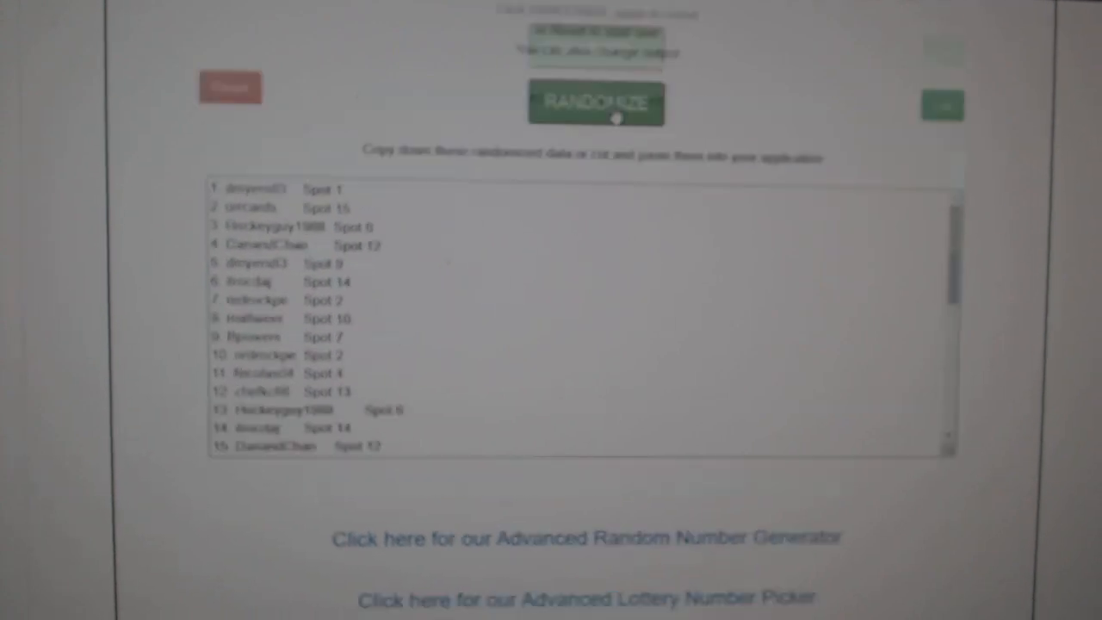
click(596, 103)
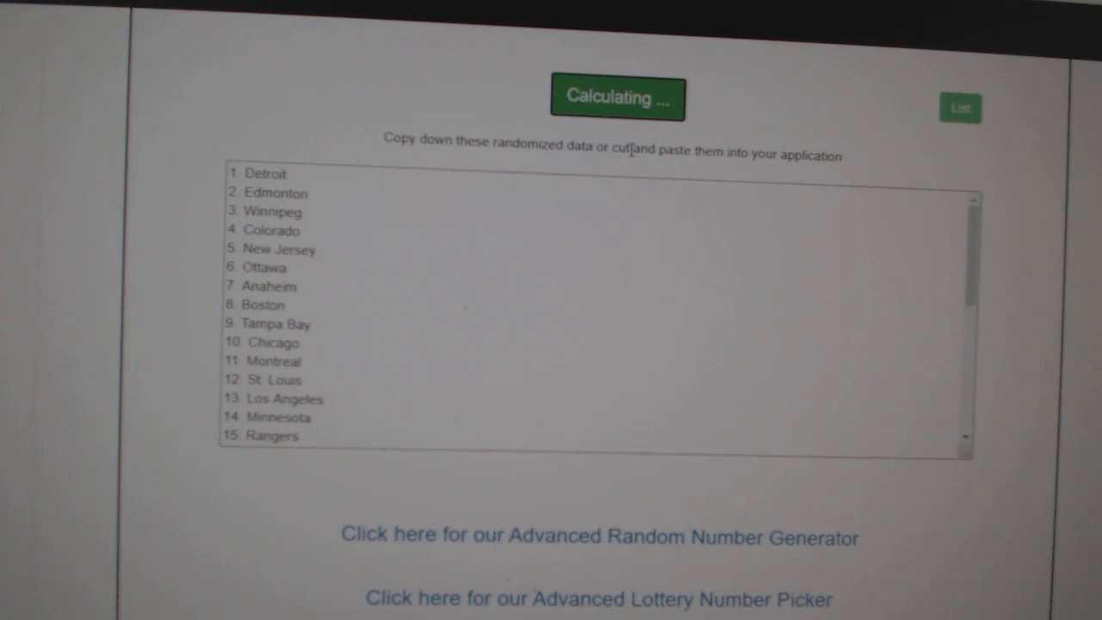
Step: Randomize the 30-team list and copy the shuffled output
click(618, 98)
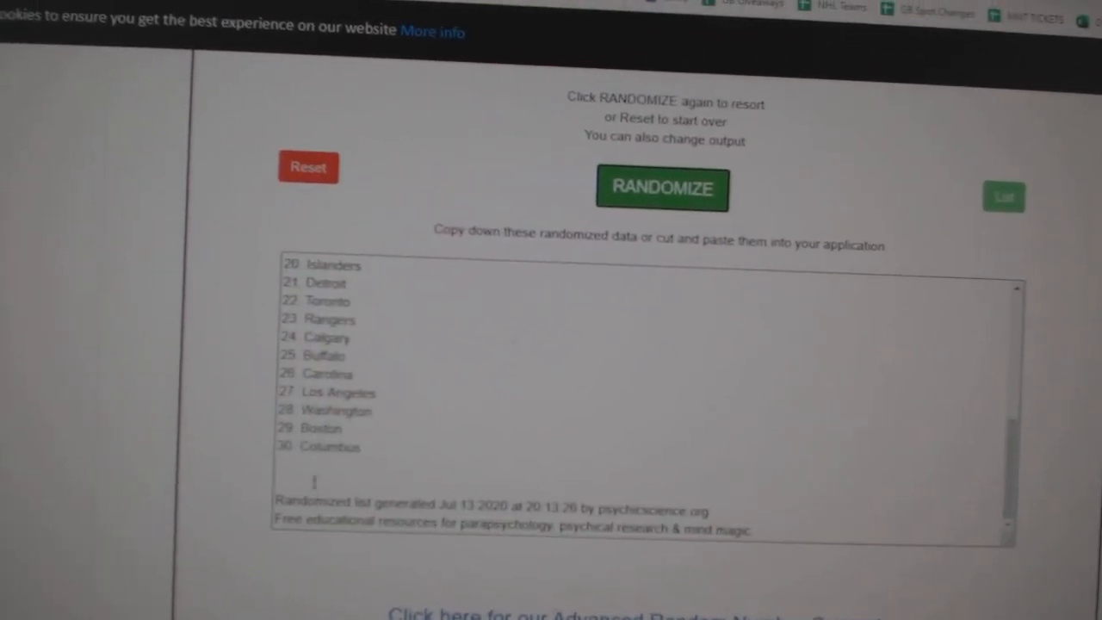
right_click(319, 284)
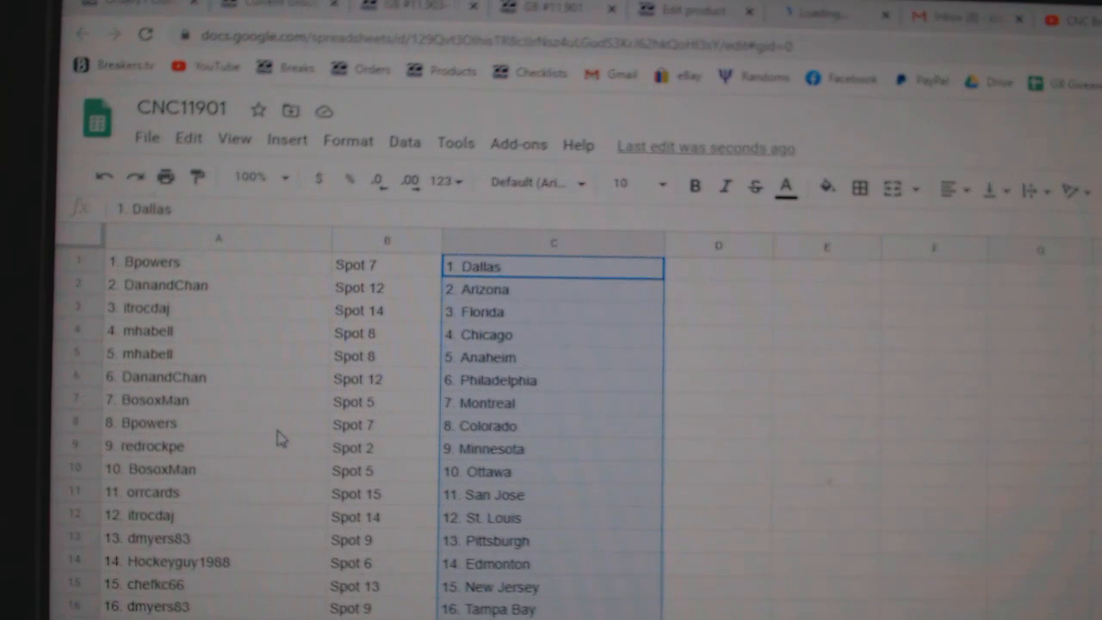
Step: Scroll down the CNC11901 sheet to review all 30 name, spot and team rows
scroll(down, 3)
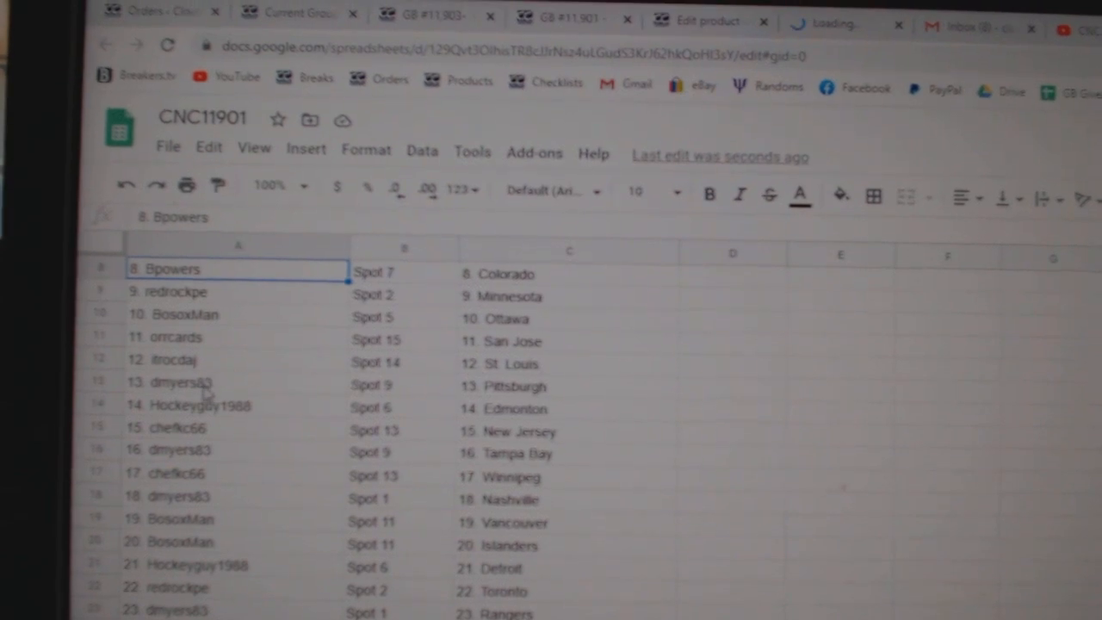
scroll(down, 3)
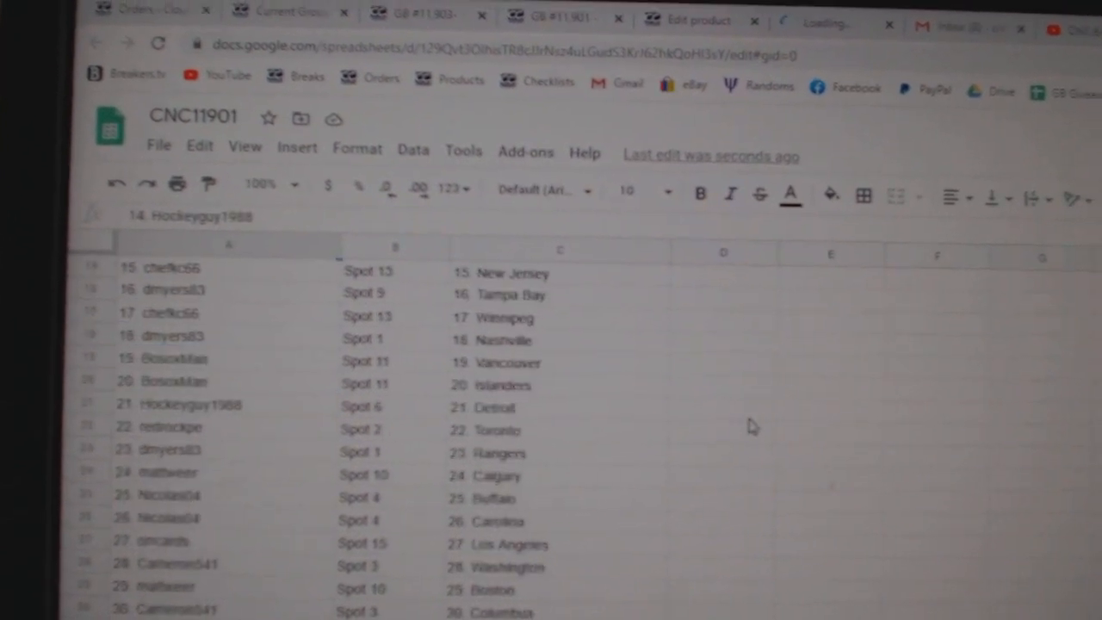